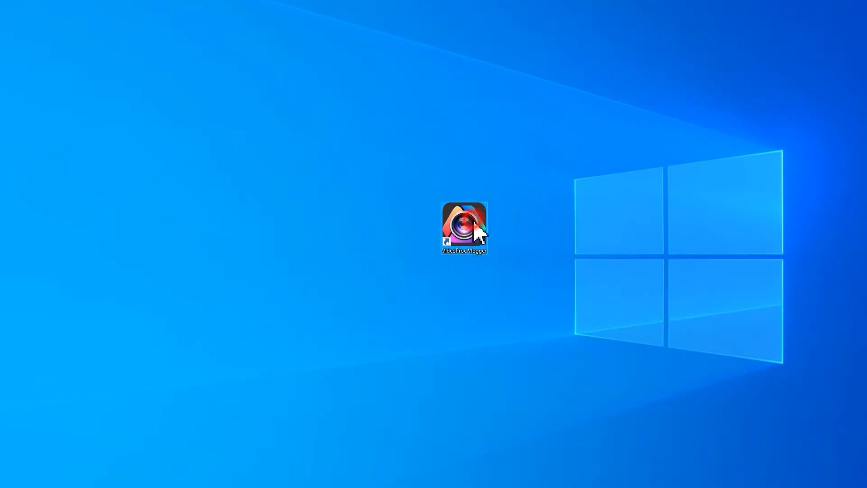
Step: Launch VideoProc Vlogger from the desktop shortcut into an empty editing project
double_click(464, 227)
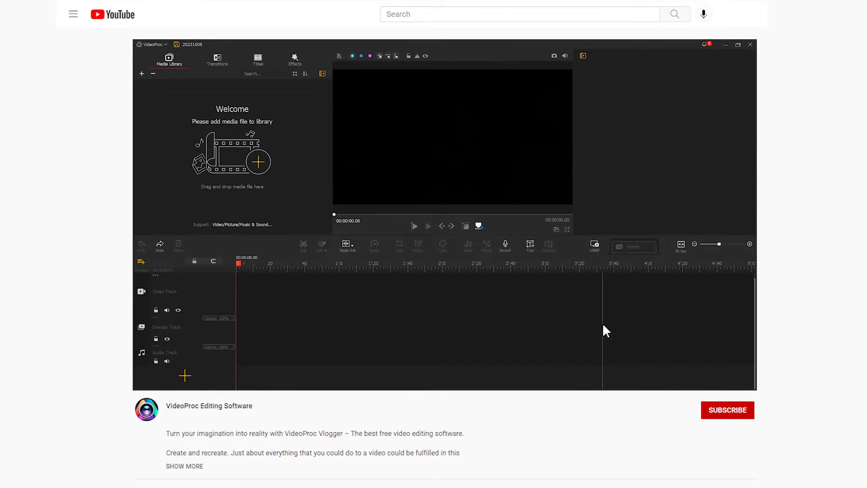
click(738, 45)
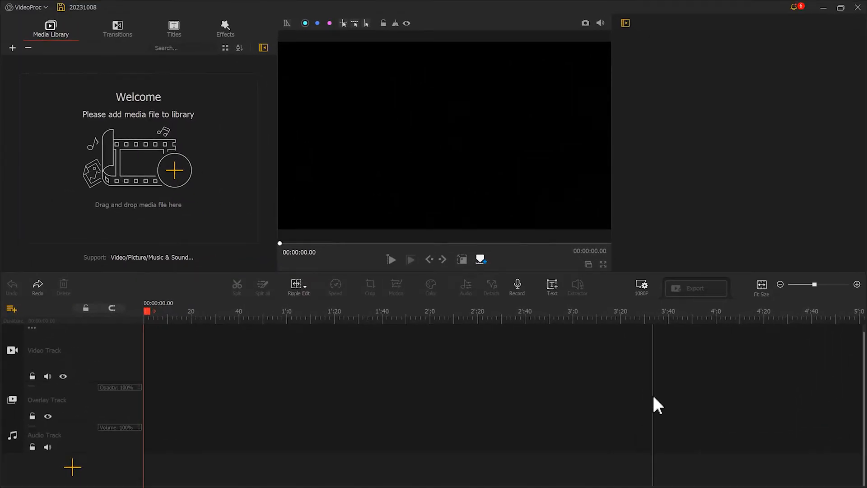
Step: Add a text title to the project reading CHANGE
click(551, 286)
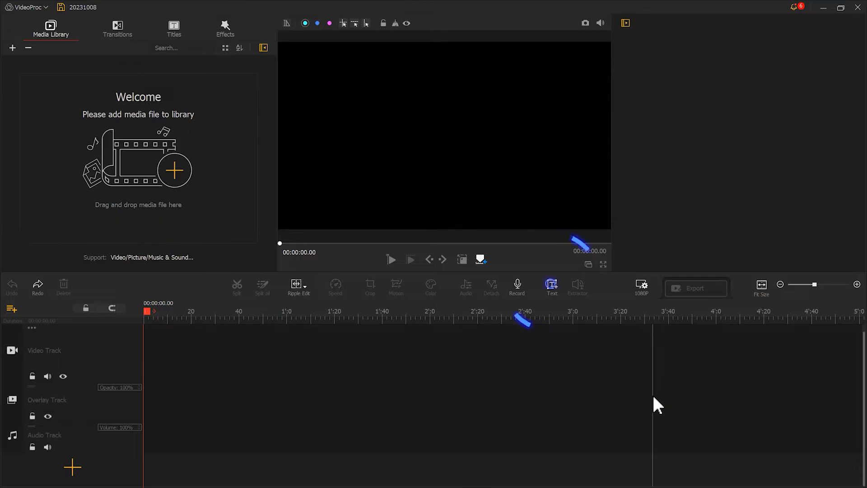
click(551, 287)
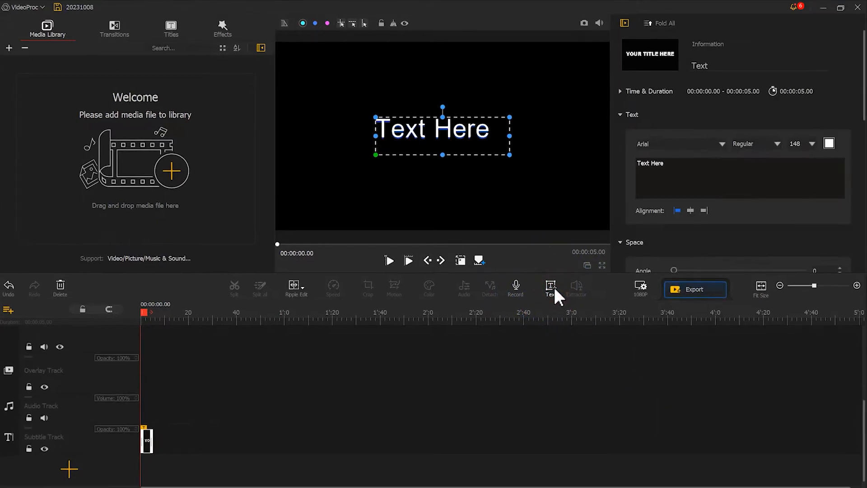
click(578, 238)
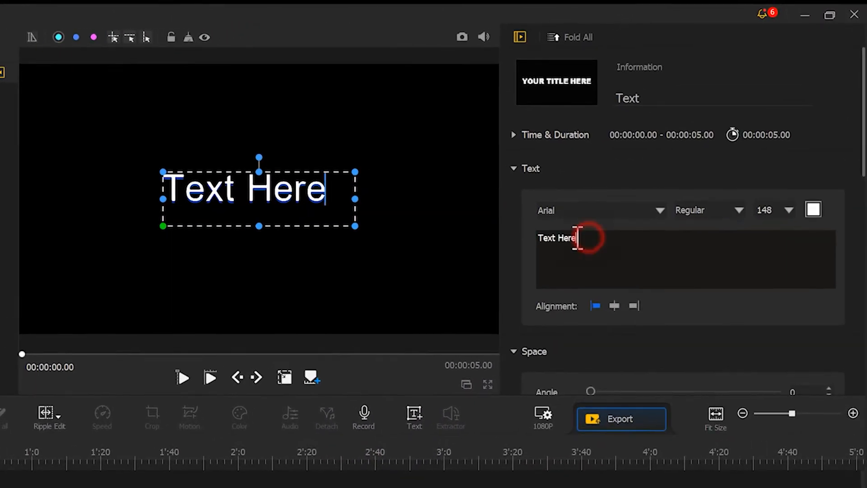
text(CHANGE)
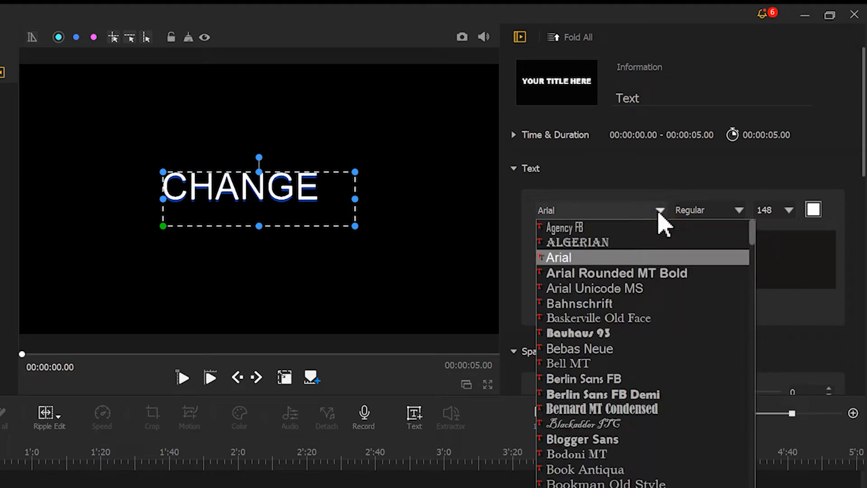
Step: Style the title in Stencil at size 250 with Char Space widened to 54, centred
scroll(down, 3)
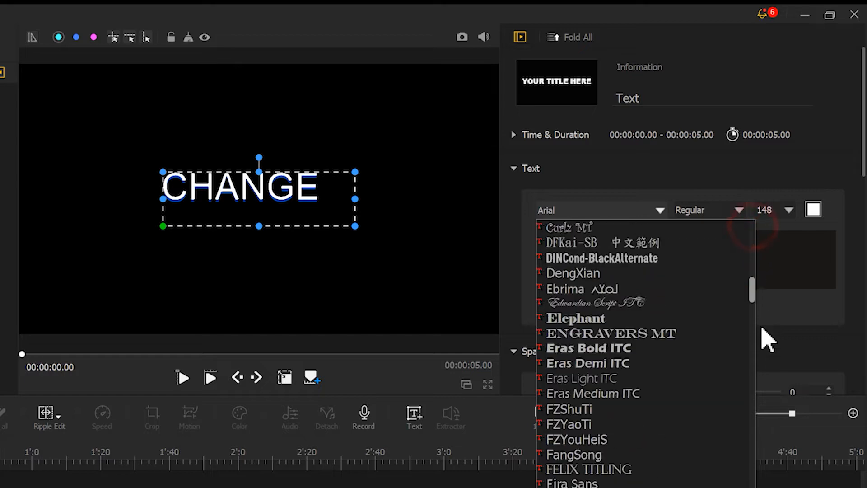
scroll(down, 3)
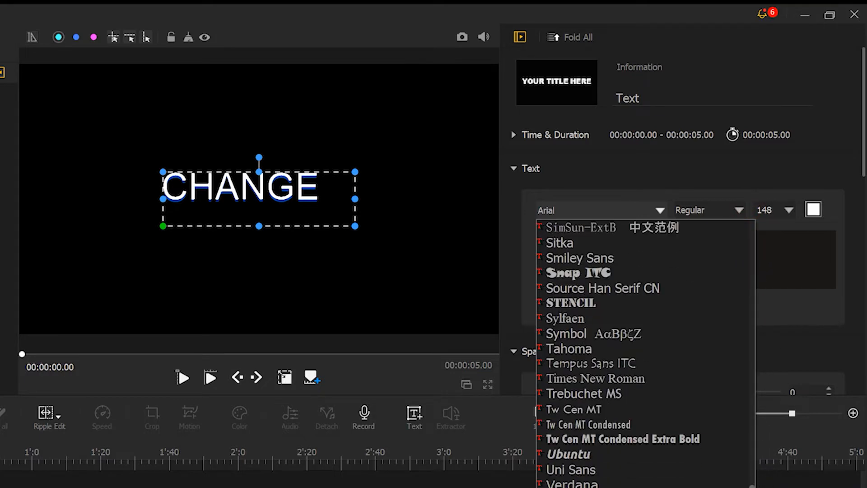
click(571, 303)
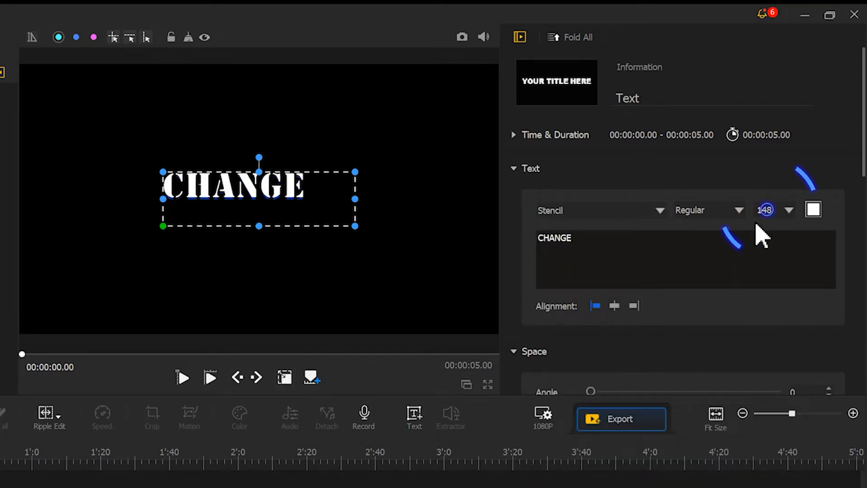
text(20)
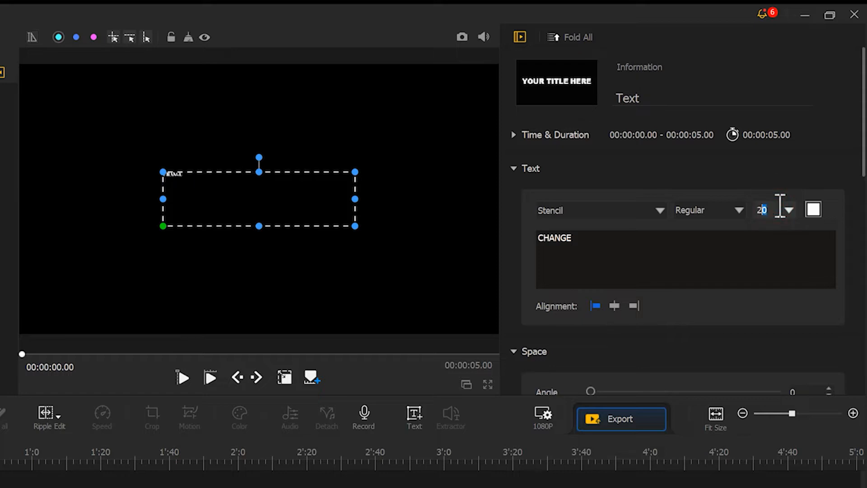
text(250)
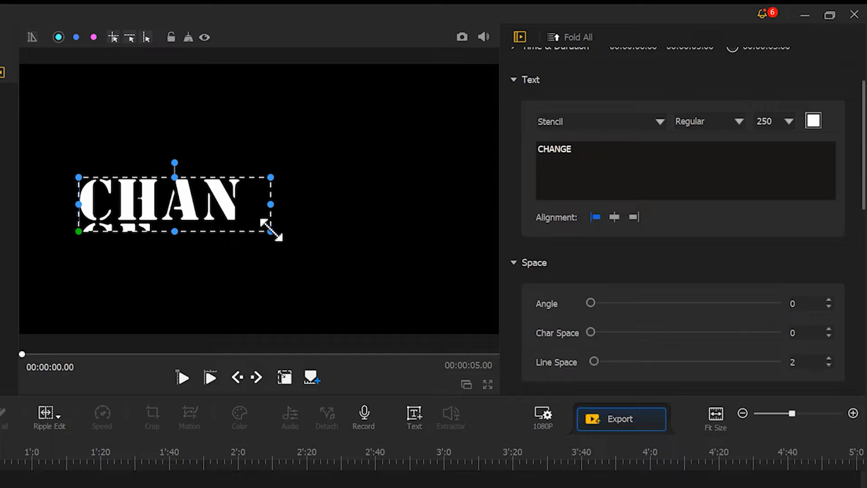
drag(591, 332, 641, 332)
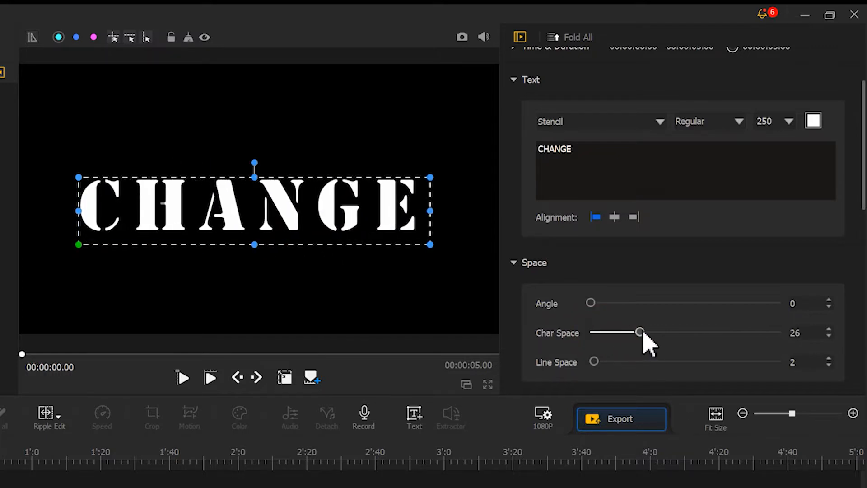
drag(640, 332, 693, 333)
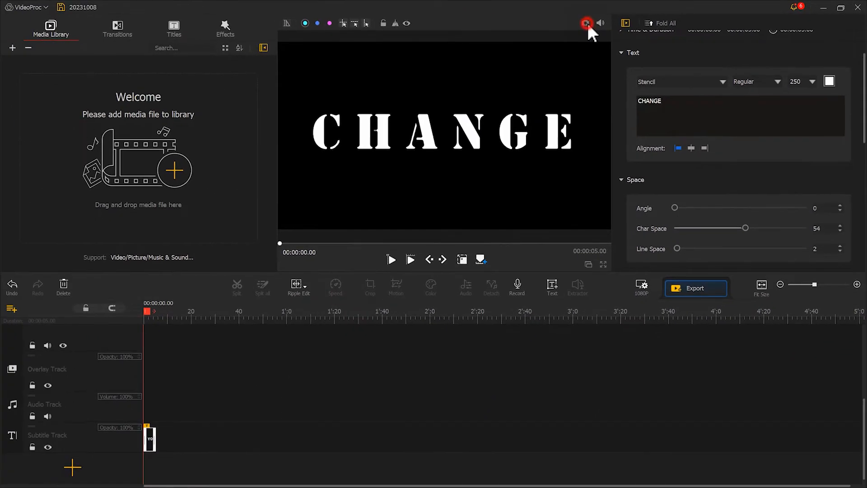
Step: Save snapshots of the CHANGE title frame and of an empty black frame
click(588, 24)
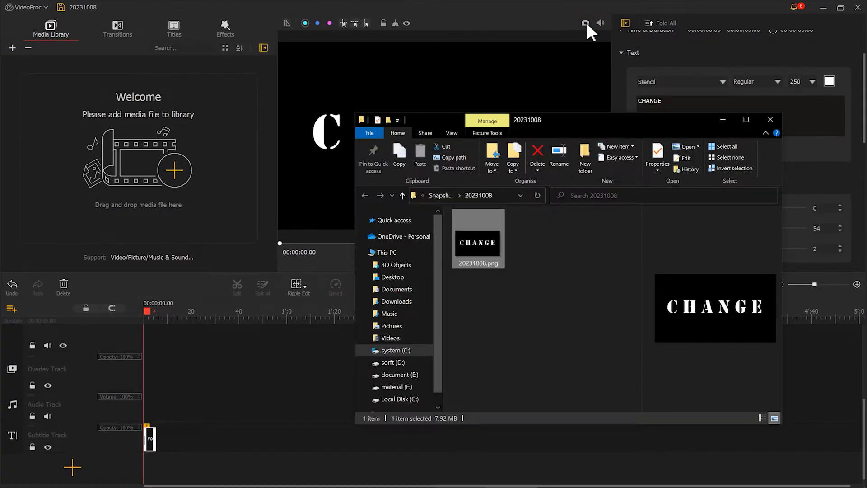
click(686, 100)
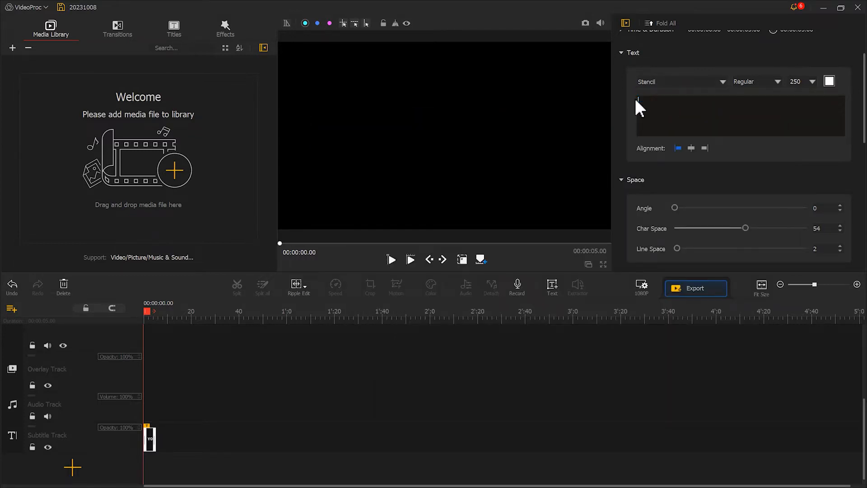
click(584, 23)
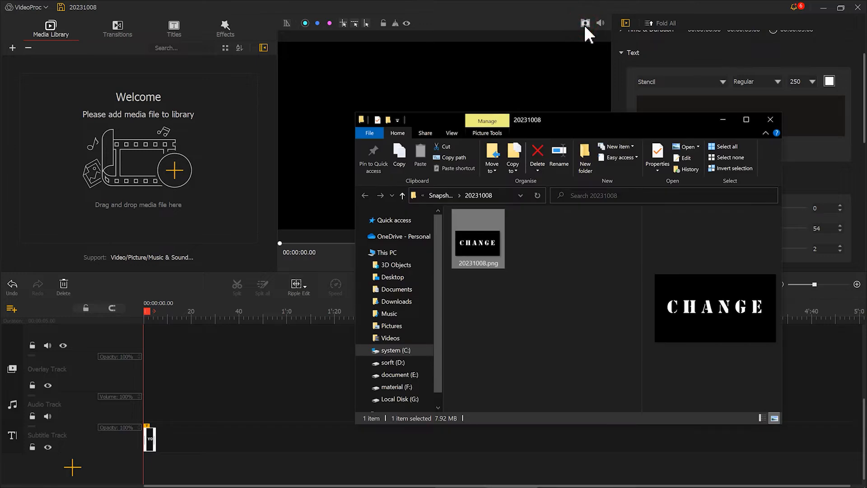
click(584, 22)
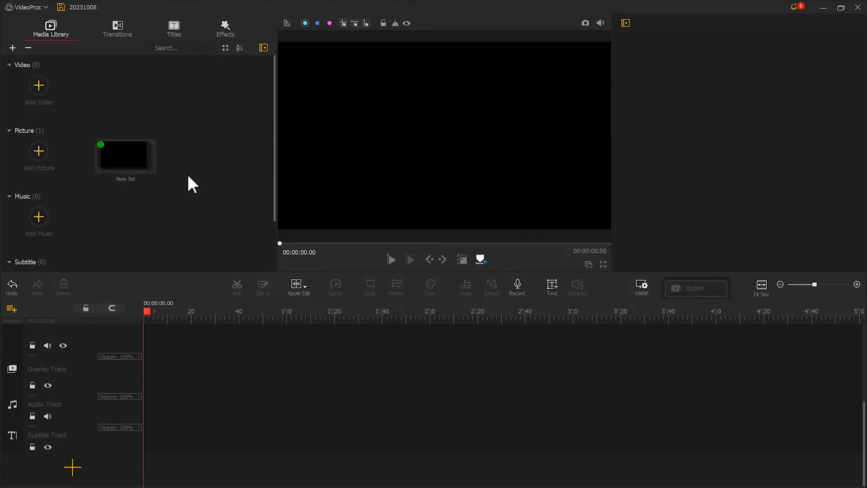
Step: Place the CHANGE image on the video track and the black image on the overlay track
double_click(125, 154)
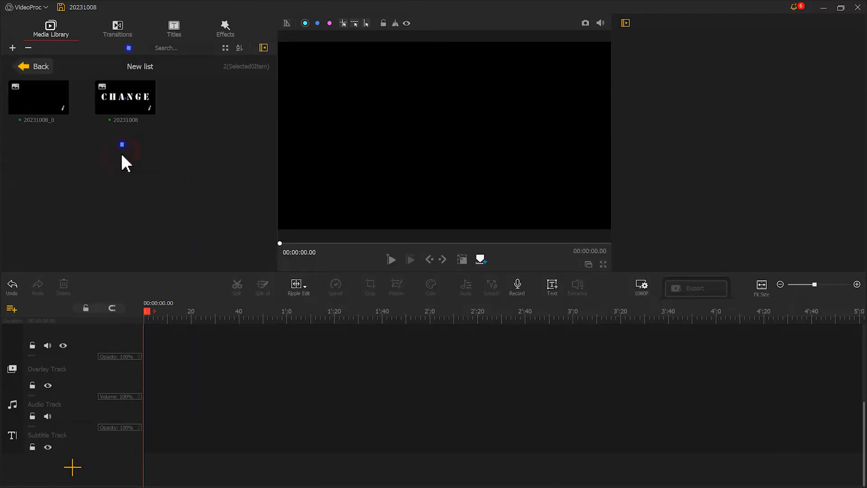
drag(126, 96, 159, 309)
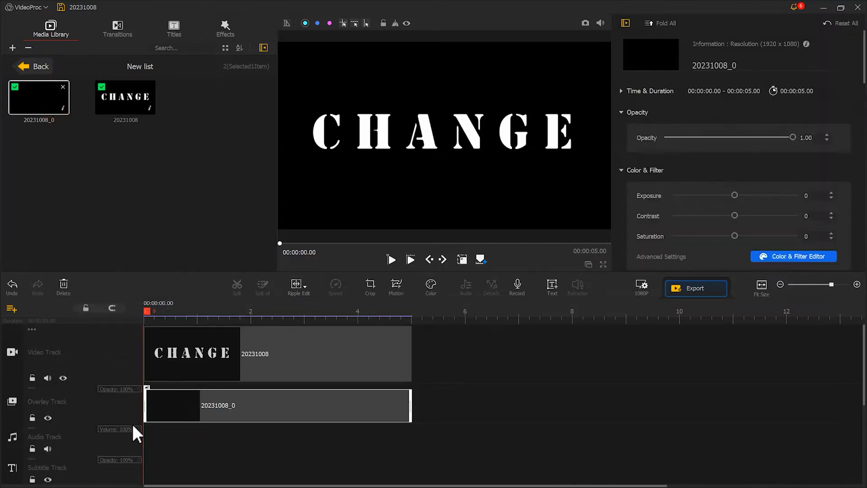
Step: Mask the word with the black overlay and snapshot each CHANGE letter separately
click(442, 133)
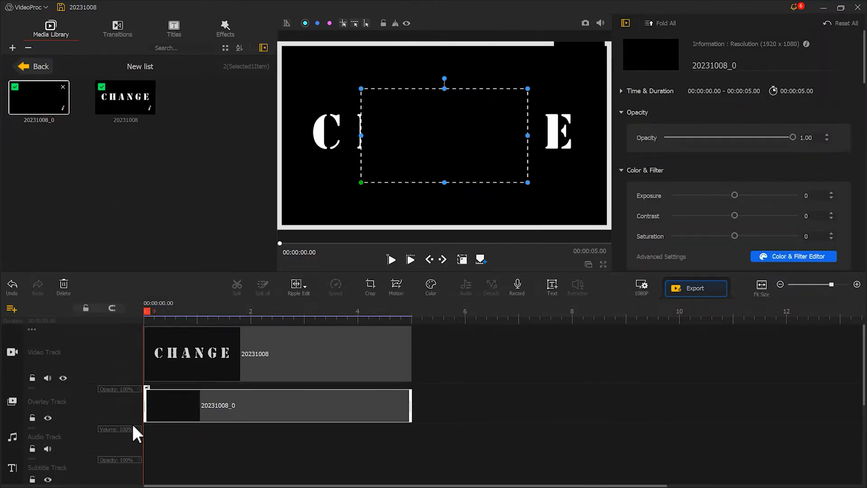
mouse_move(415, 176)
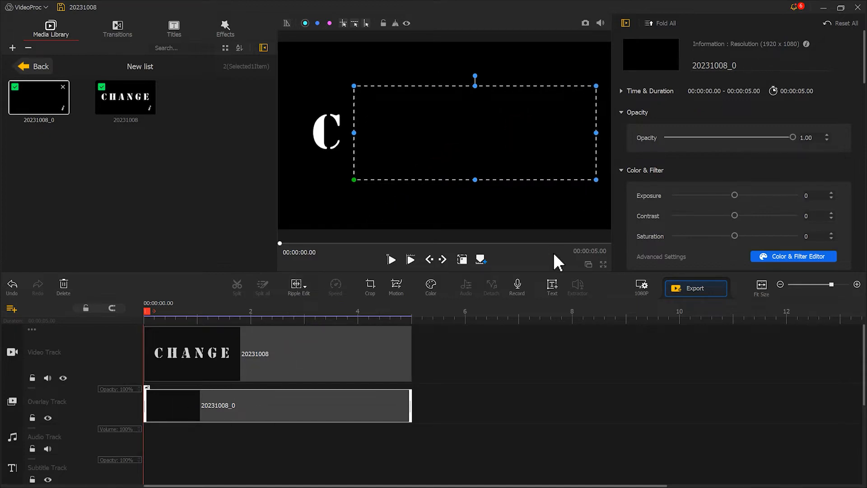
click(585, 23)
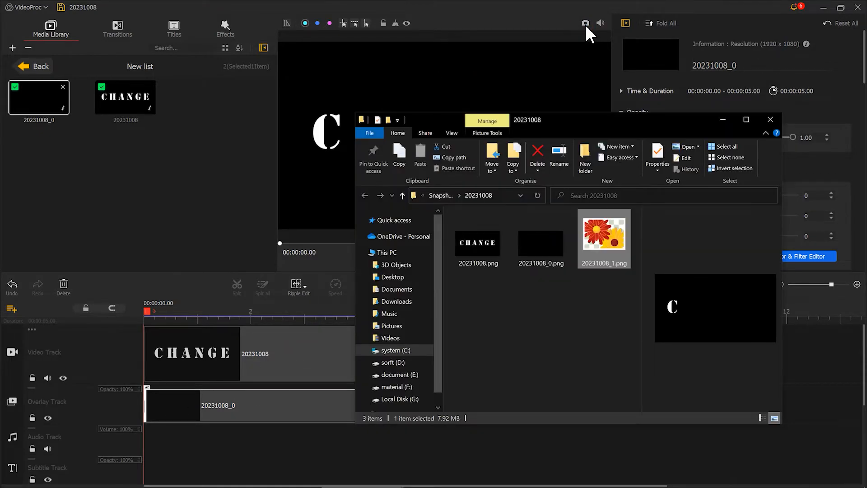
click(770, 119)
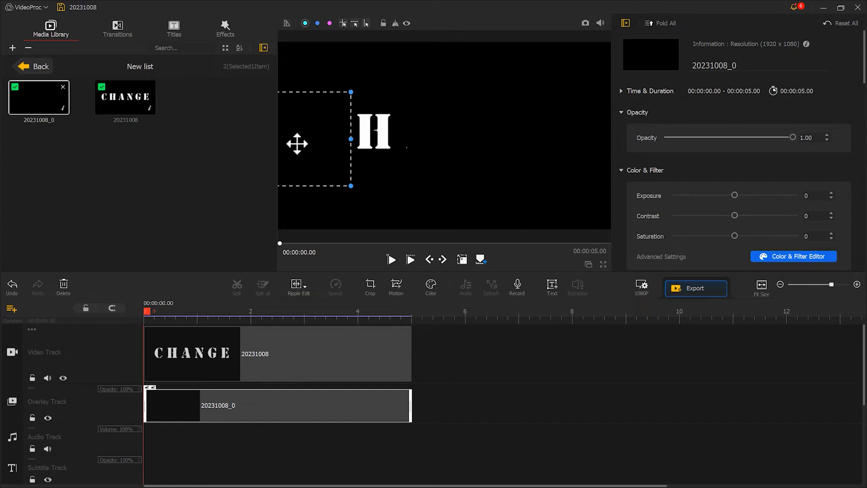
click(585, 22)
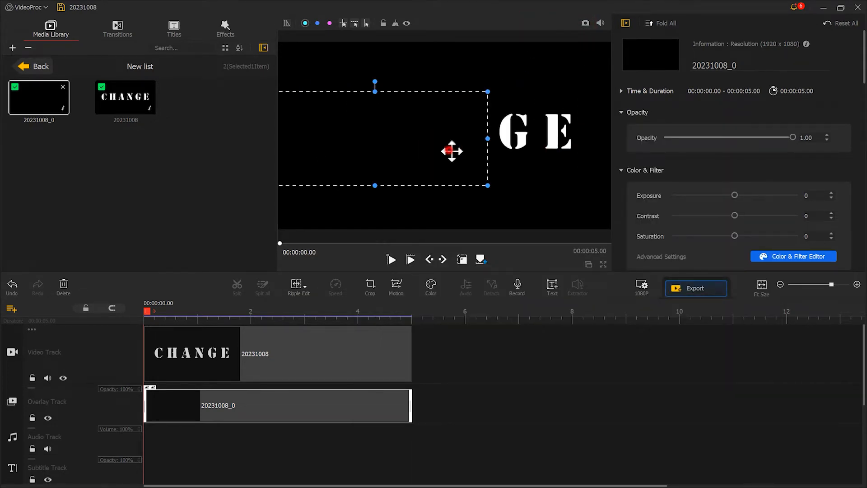
click(585, 25)
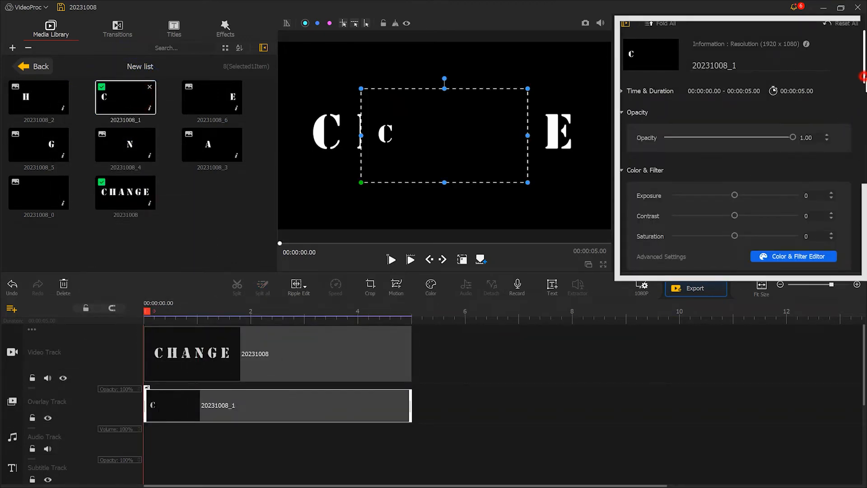
Step: Set the C clip's Compositing blend mode to Lighten so the whole word shows
scroll(down, 3)
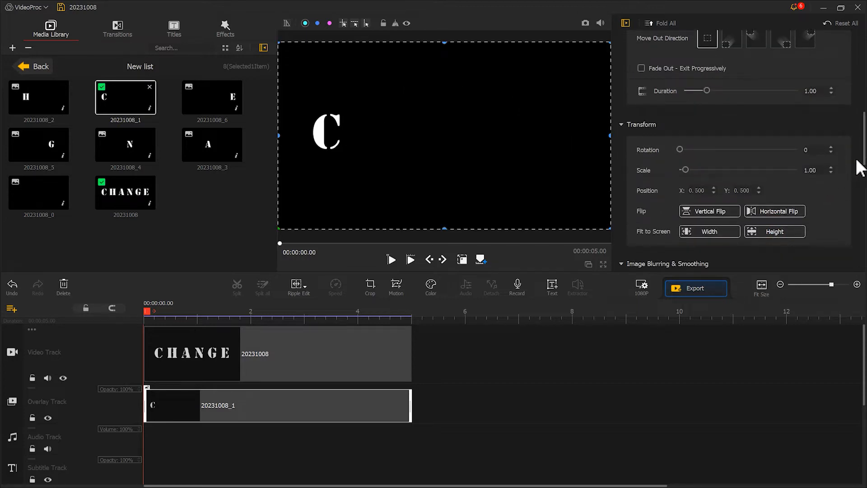
scroll(down, 3)
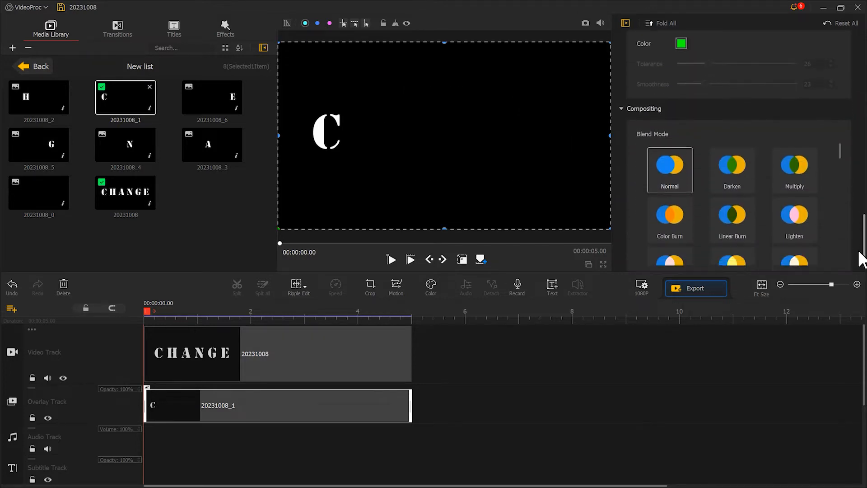
click(794, 202)
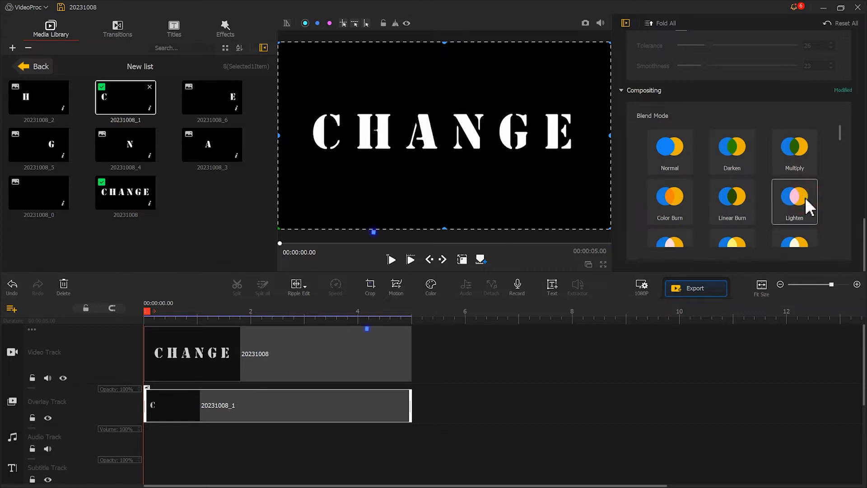
mouse_move(762, 208)
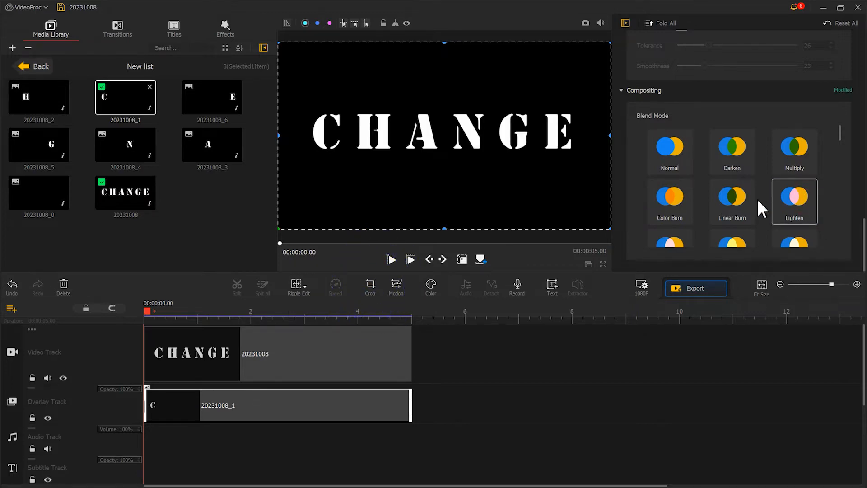
click(370, 287)
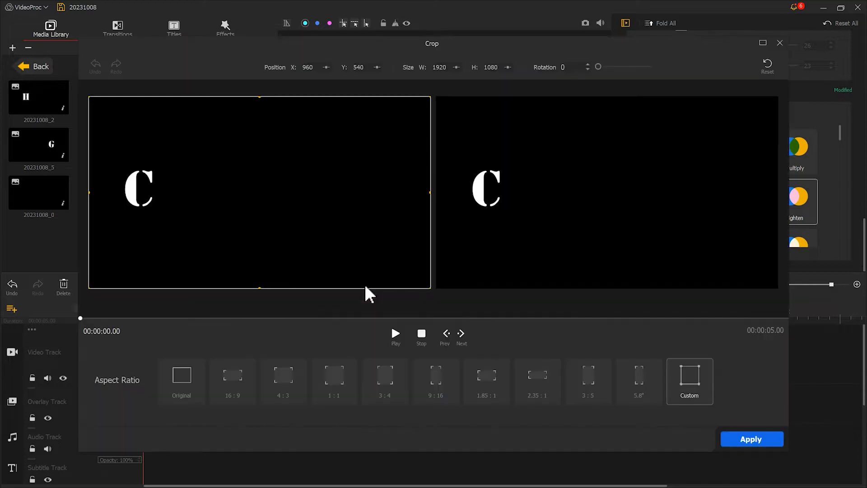
Step: Crop the C clip to a narrow strip around the letter C and apply it
drag(428, 190, 169, 195)
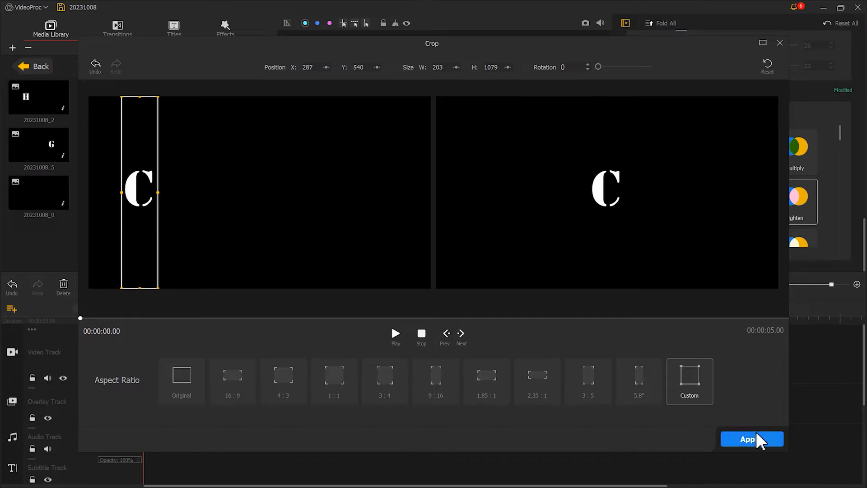
click(747, 439)
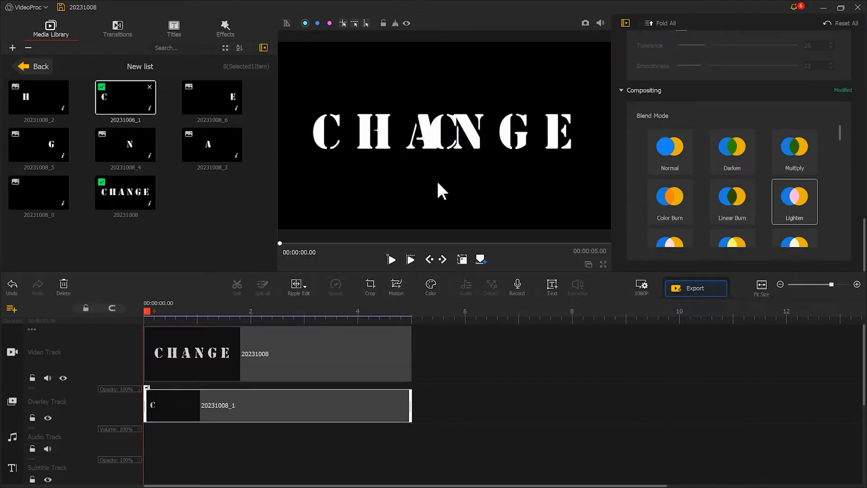
click(349, 133)
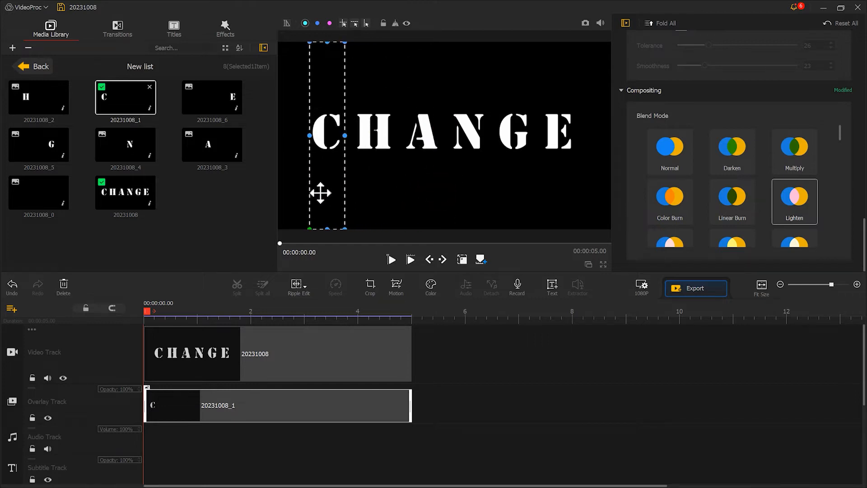
mouse_move(359, 257)
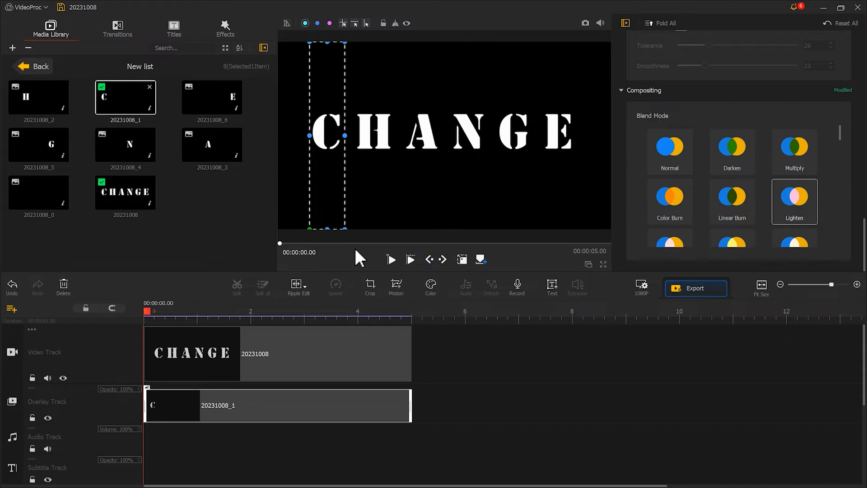
Step: Give the C clip the Horizontal Open reveal motion, preview it and apply
click(395, 286)
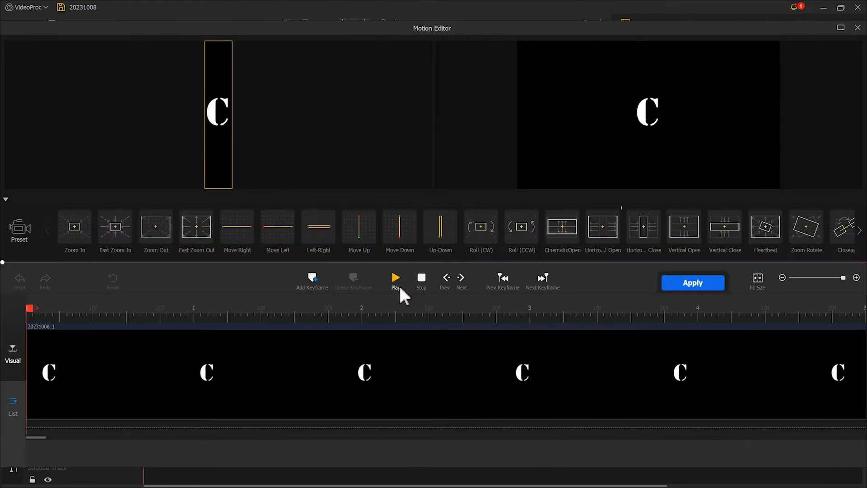
mouse_move(501, 277)
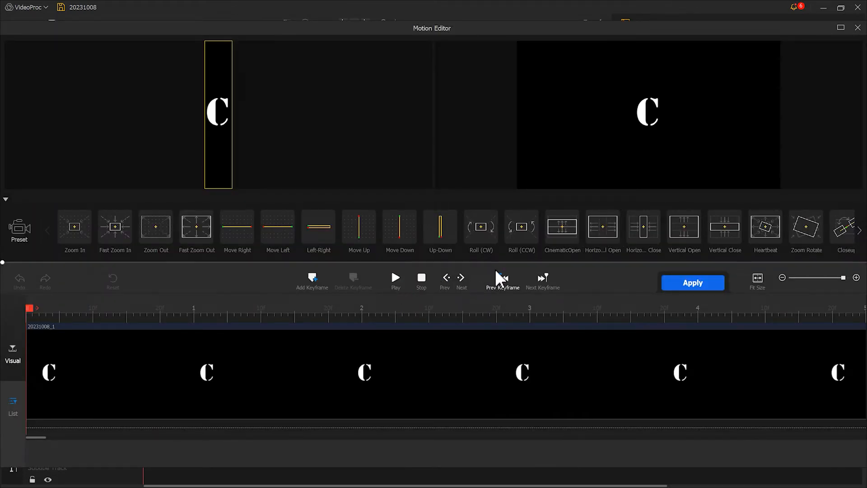
click(602, 227)
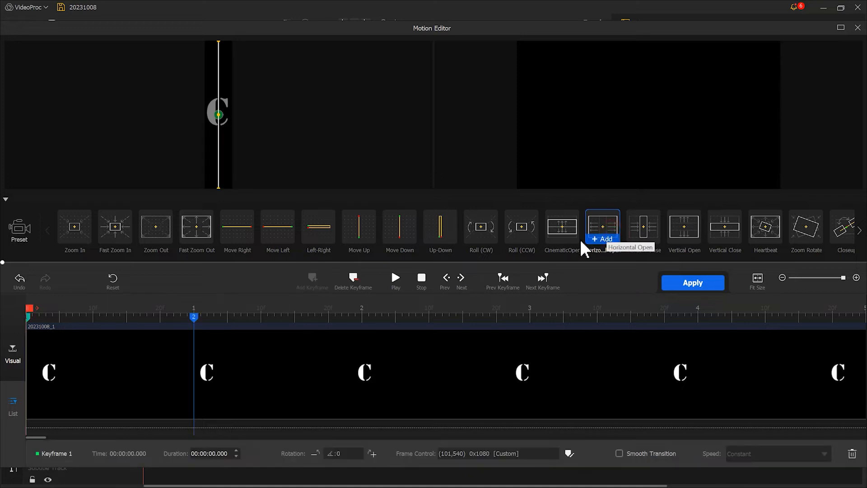
click(395, 277)
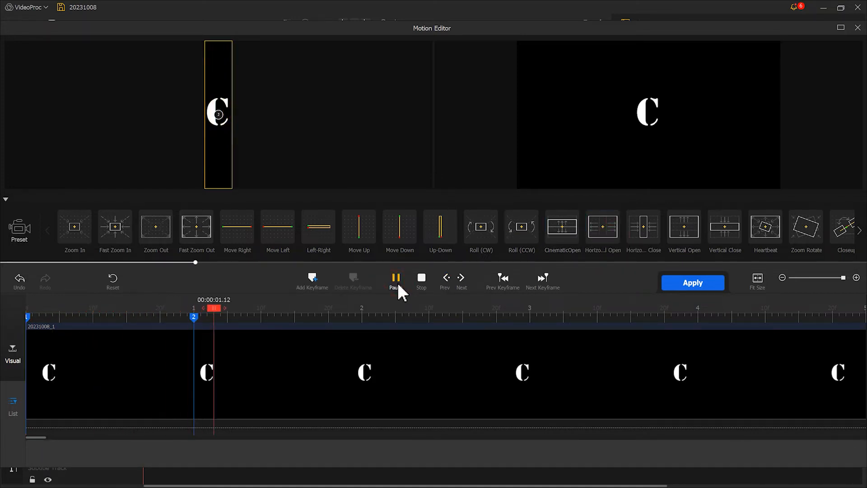
click(395, 277)
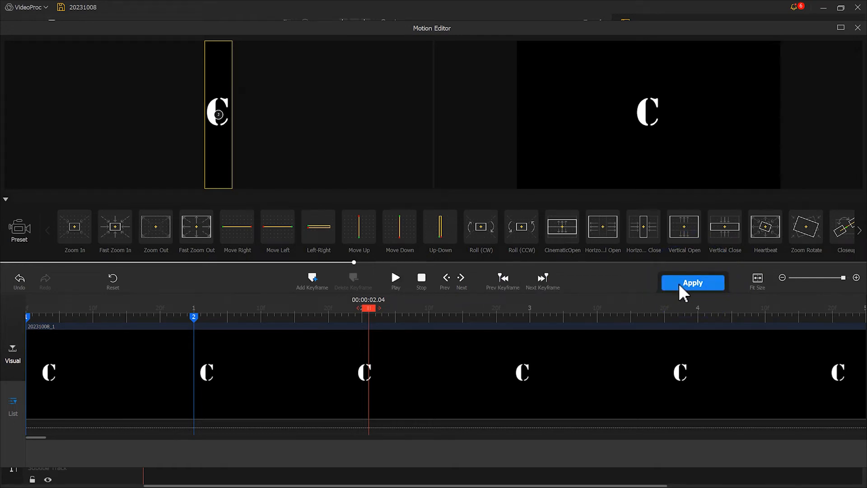
click(692, 283)
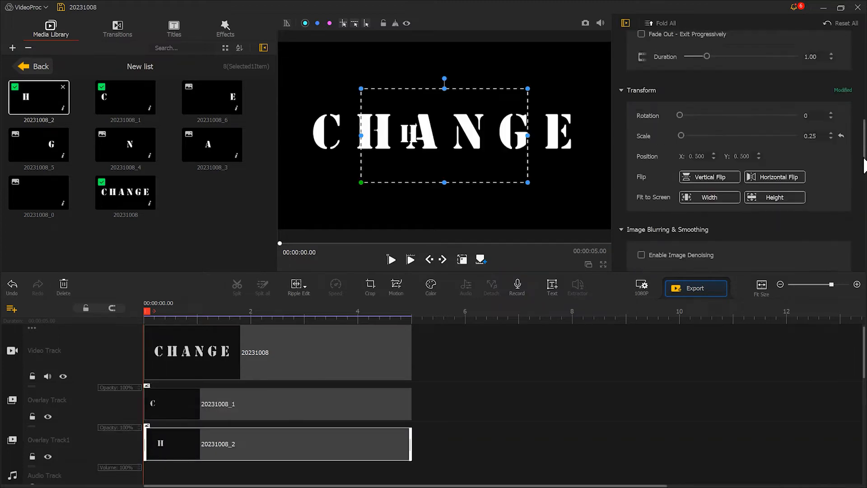
Step: Crop the H clip to a narrow strip around the letter and preview its motion
click(370, 287)
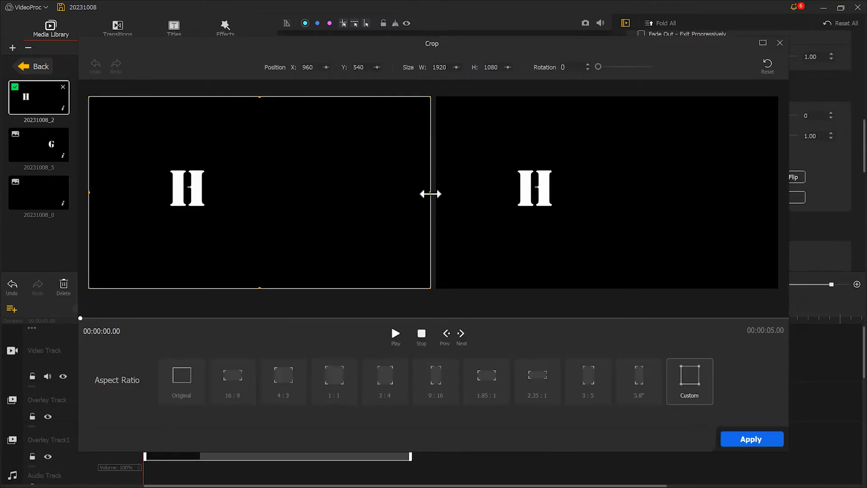
drag(432, 193, 209, 194)
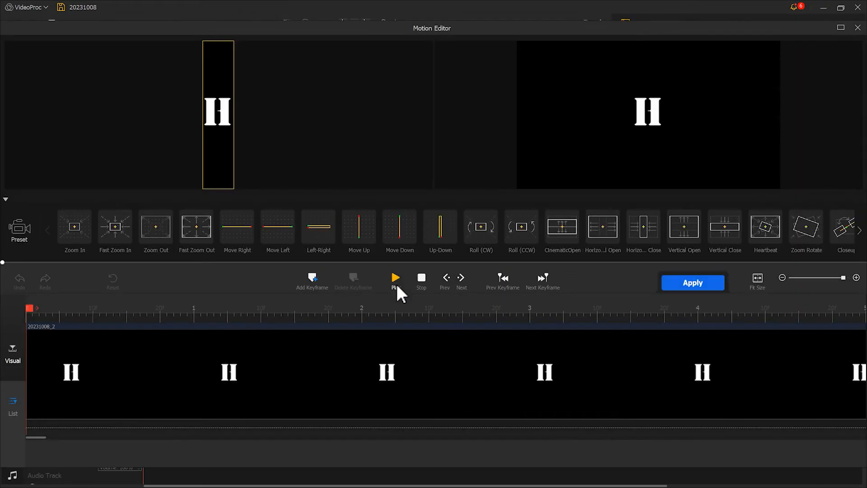
click(693, 283)
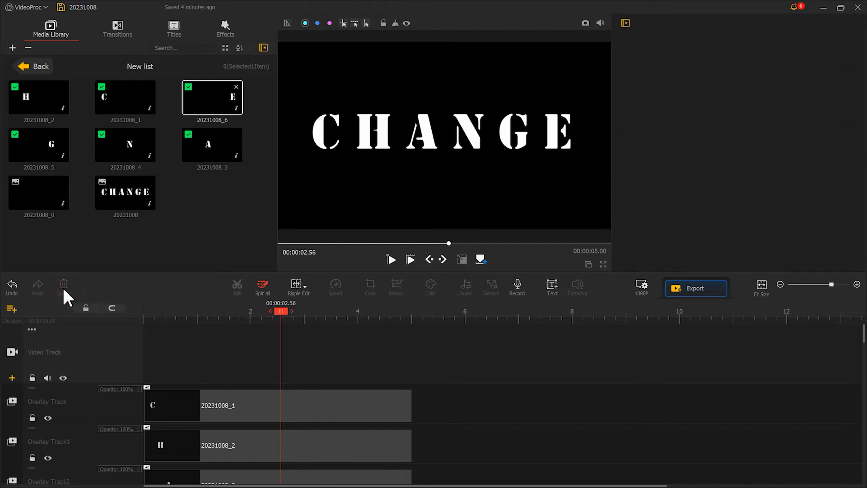
Step: Play the staggered letter sequence repeatedly from 0 s to check CHANGE builds up
click(390, 259)
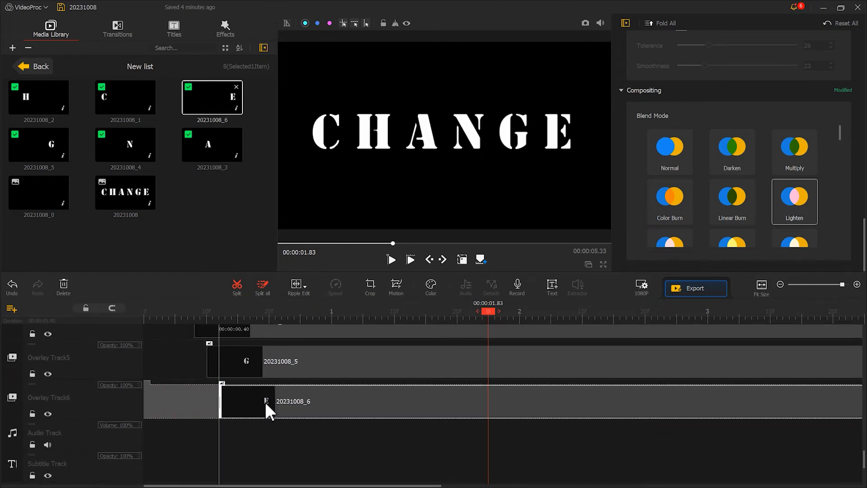
click(391, 259)
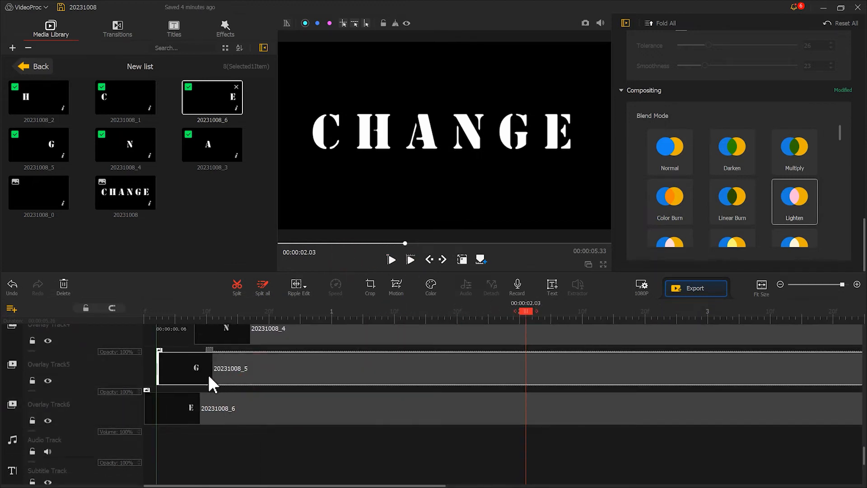
click(391, 259)
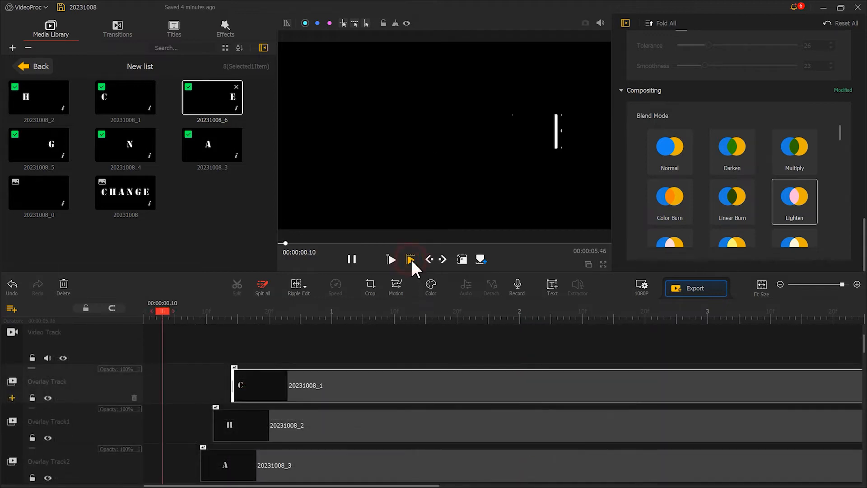
click(410, 260)
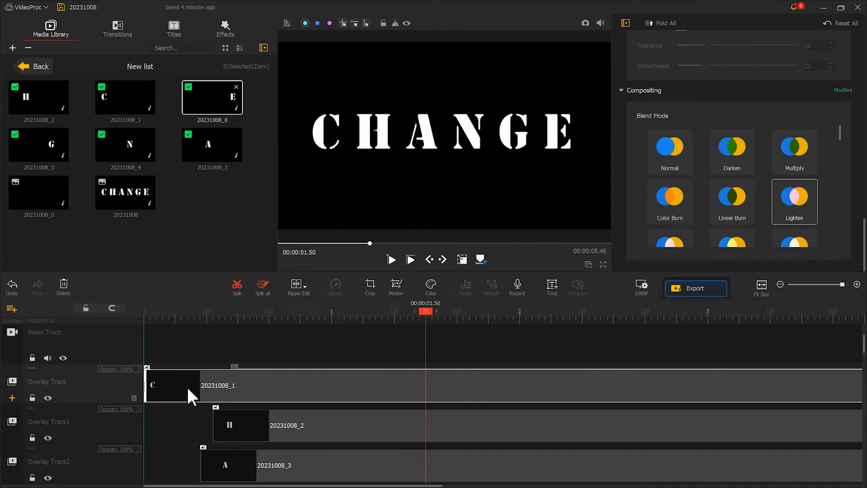
scroll(down, 3)
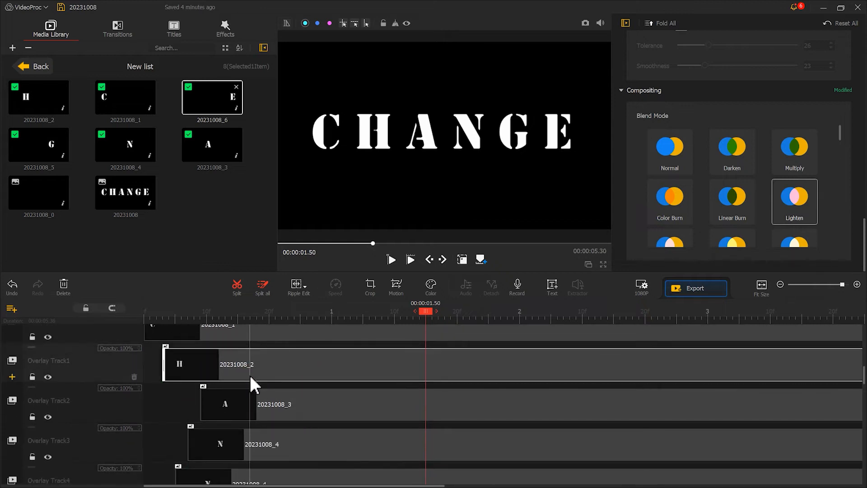
click(410, 260)
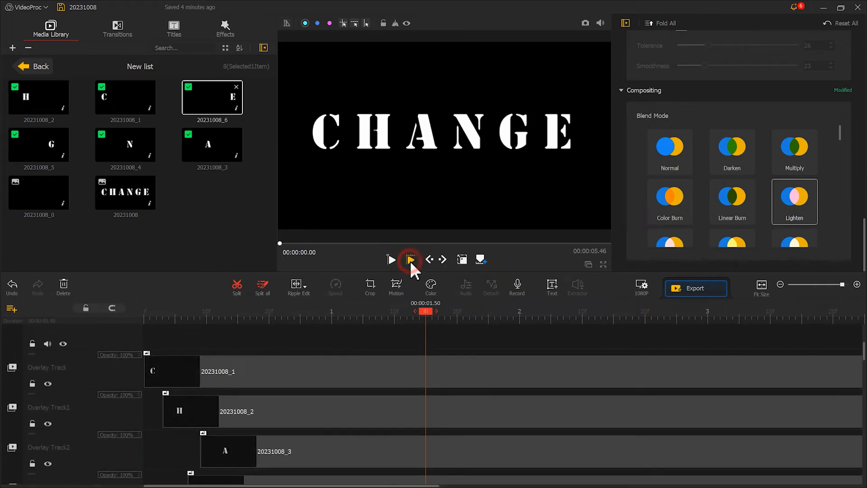
click(390, 259)
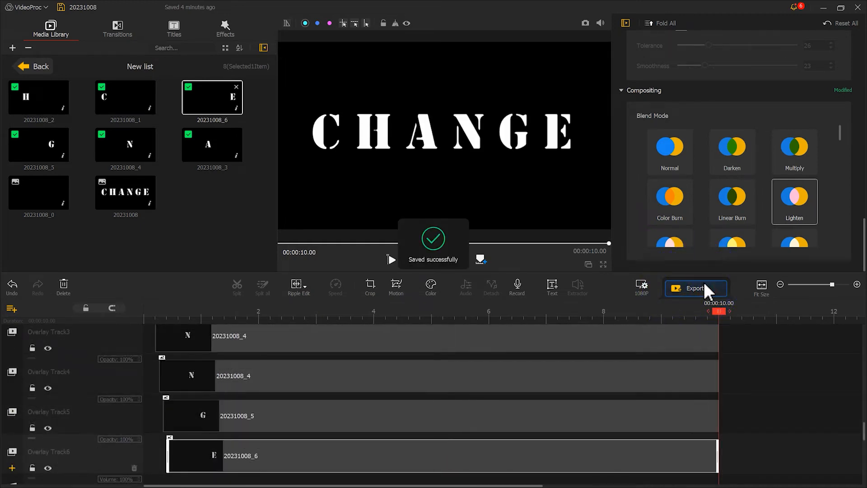
Step: Start exporting the letter animation as MP4 '20231008' to the desktop
click(695, 288)
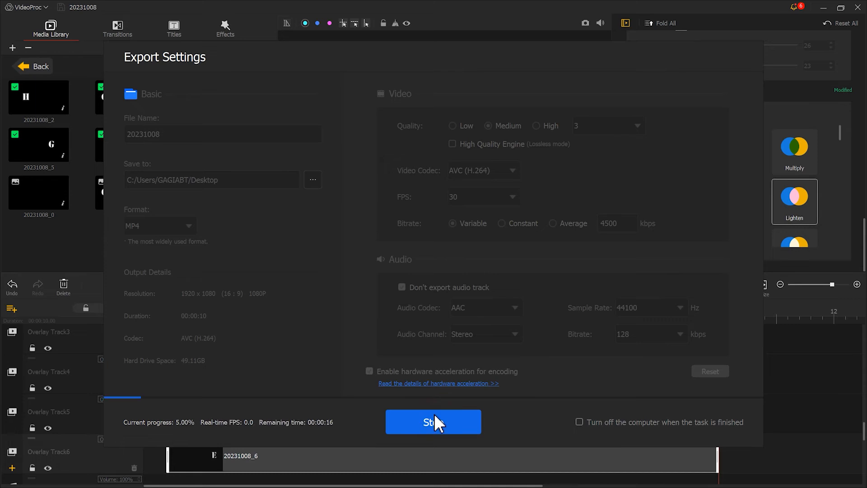
click(433, 422)
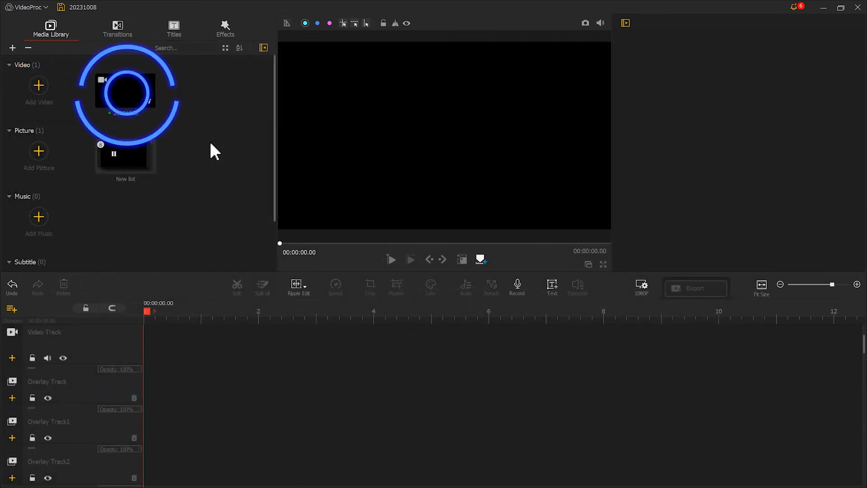
Step: Place the exported 20231008 CHANGE video on the Overlay Track and enter its Motion Editor
drag(125, 91, 194, 385)
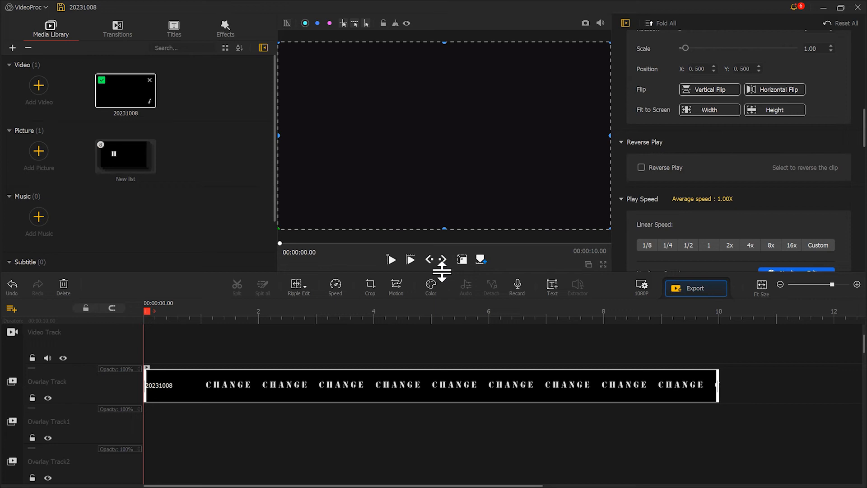
click(396, 284)
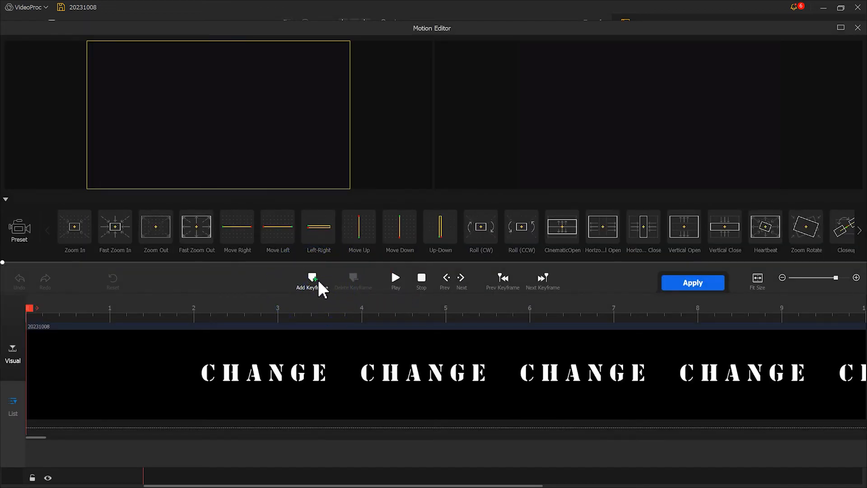
Step: Add a keyframe at 0 s with a small zoom frame around the letters
click(312, 281)
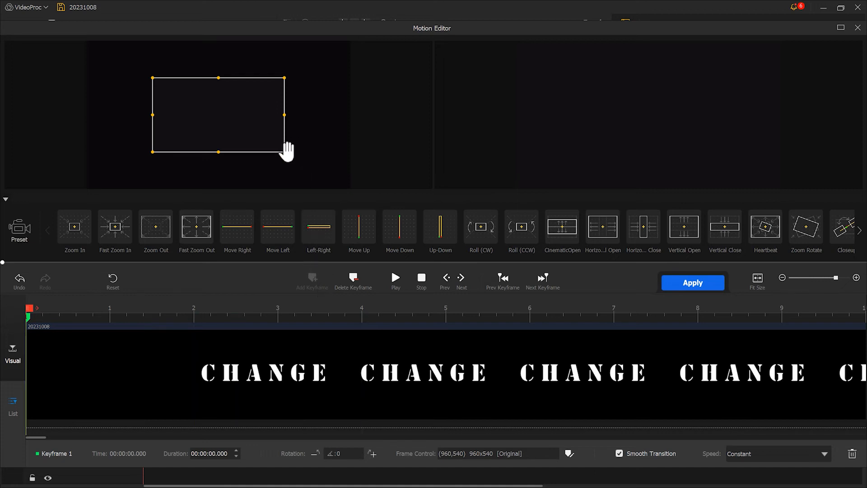
drag(285, 151, 297, 156)
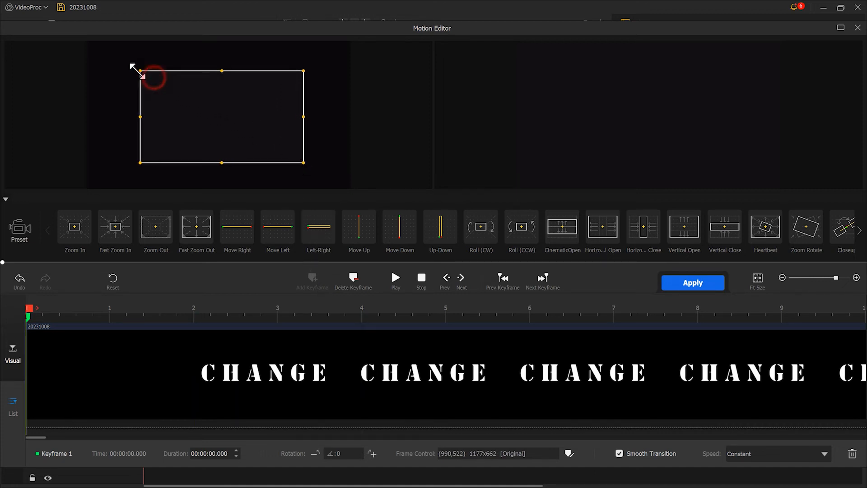
drag(140, 75, 120, 61)
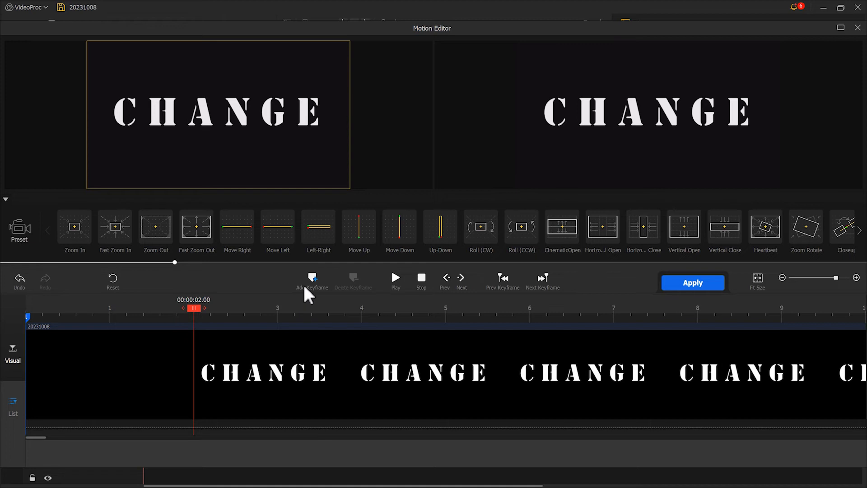
Step: Add a keyframe at 2 s sized to the full 1920x1080 frame and apply the motion
click(311, 279)
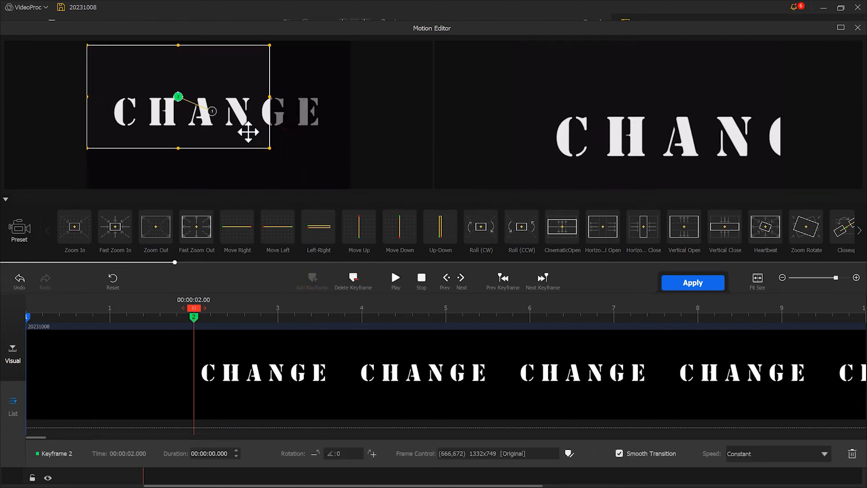
drag(269, 149, 342, 187)
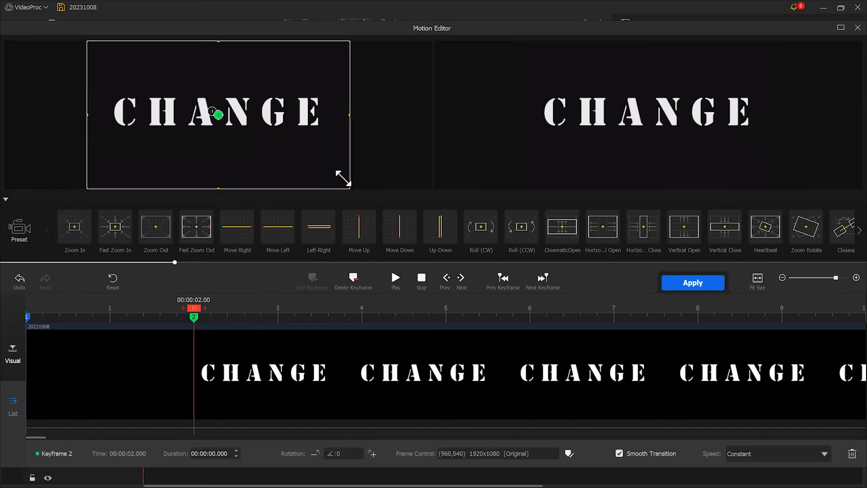
mouse_move(725, 404)
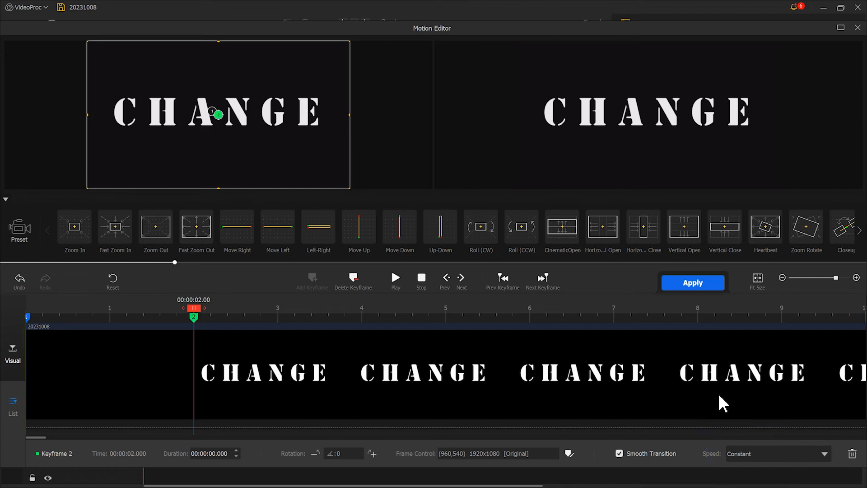
click(776, 453)
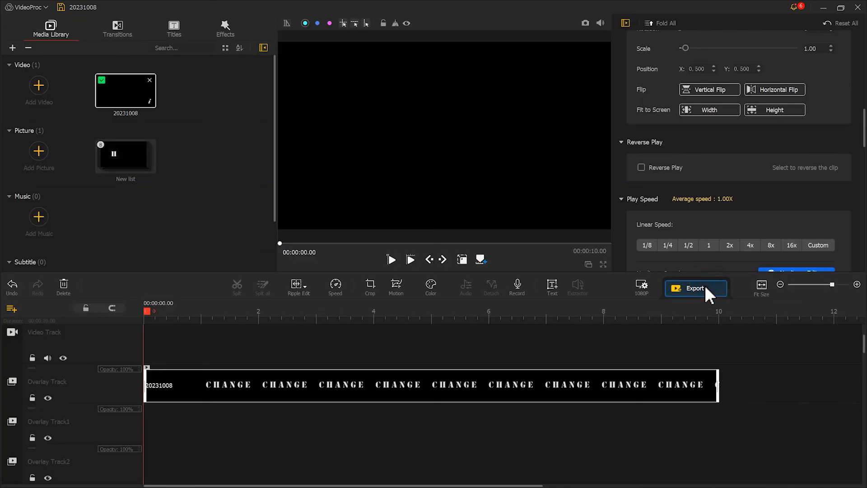
Step: Put forest footage on the Video Track, blend the CHANGE overlay with Lighten, and shift it slightly later
click(391, 259)
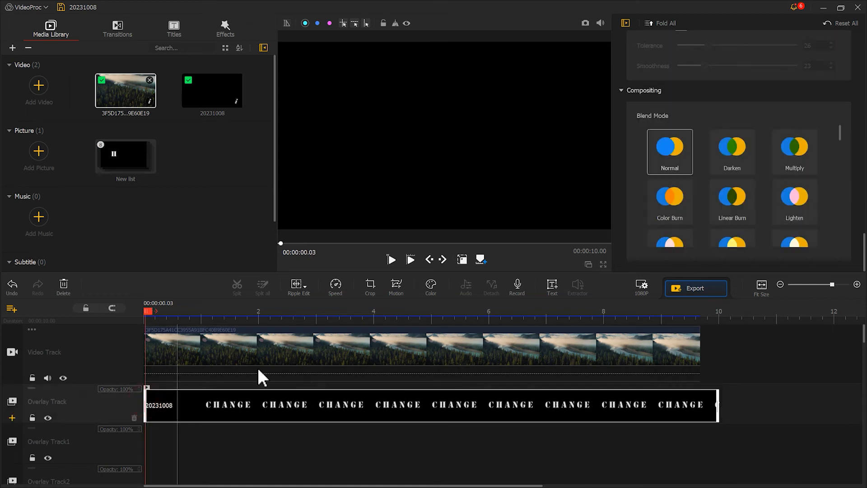
click(794, 201)
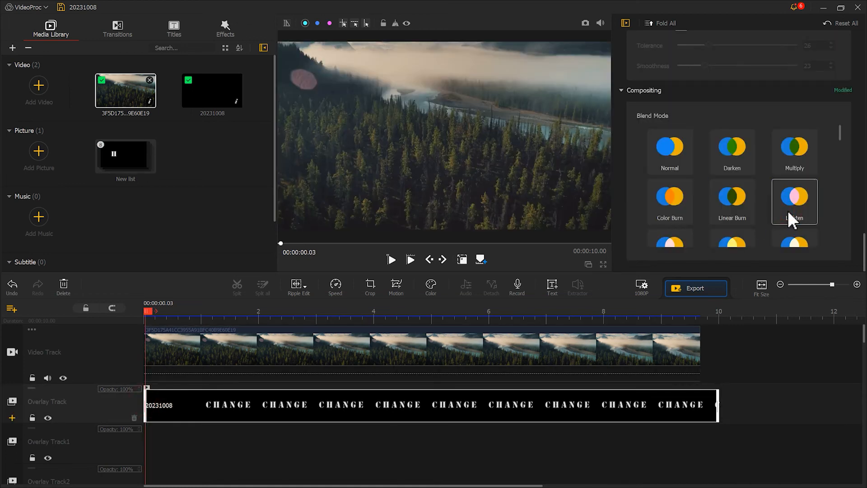
click(215, 405)
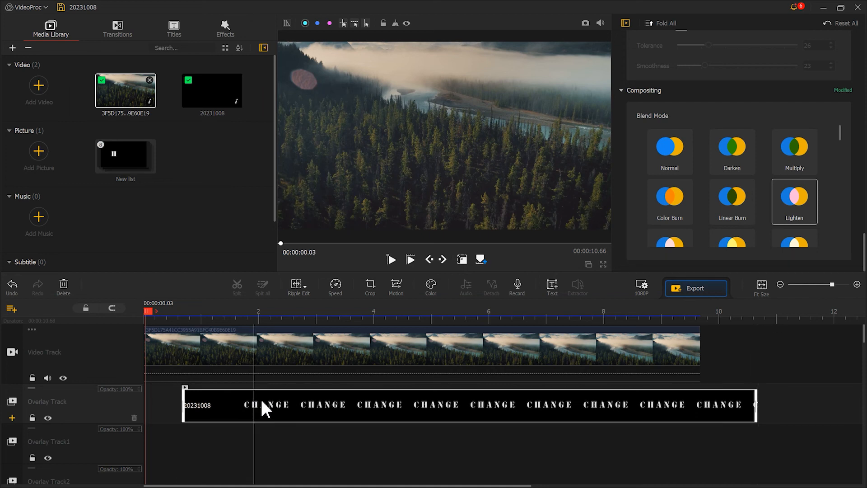
click(390, 259)
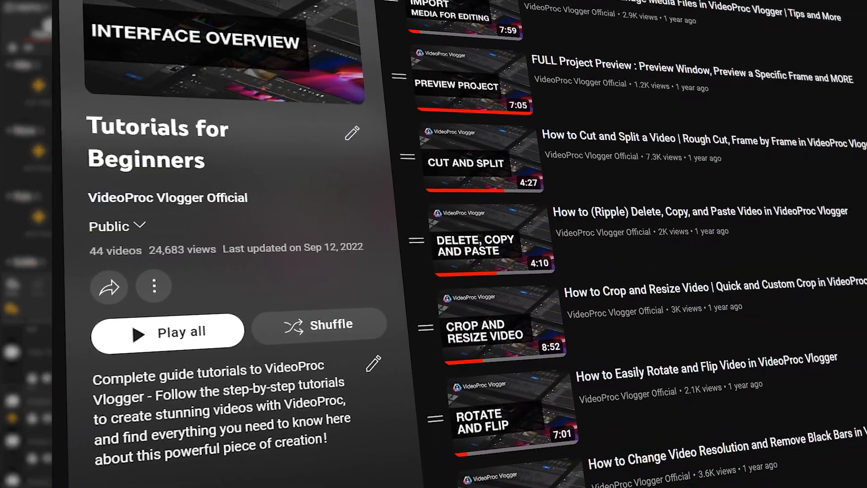
Step: Scroll through the VideoProc Vlogger 'Tutorials for Beginners' YouTube playlist
scroll(down, 3)
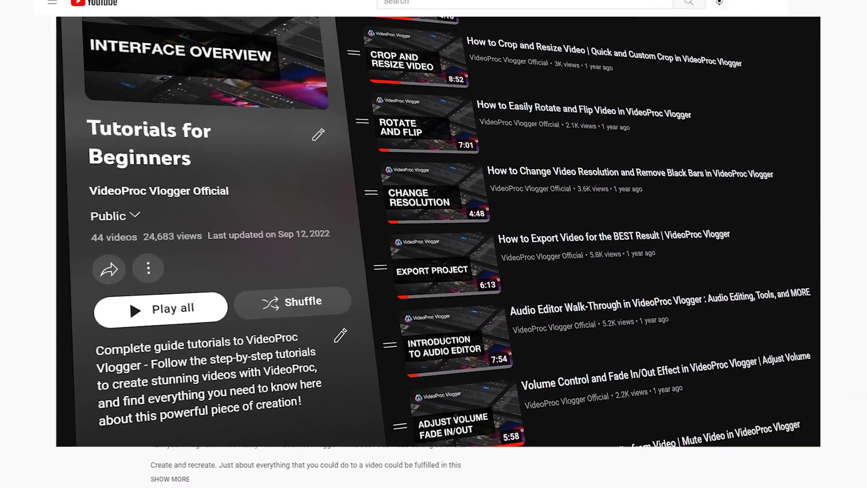